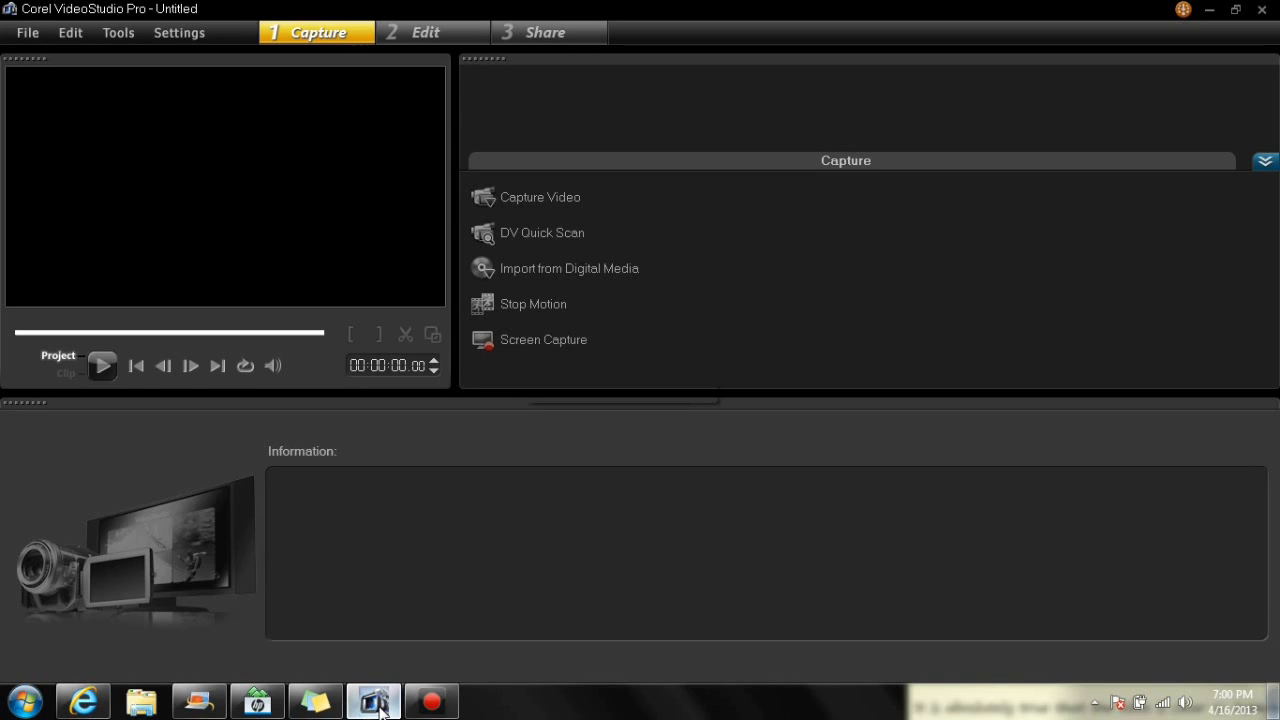
mouse_move(390, 534)
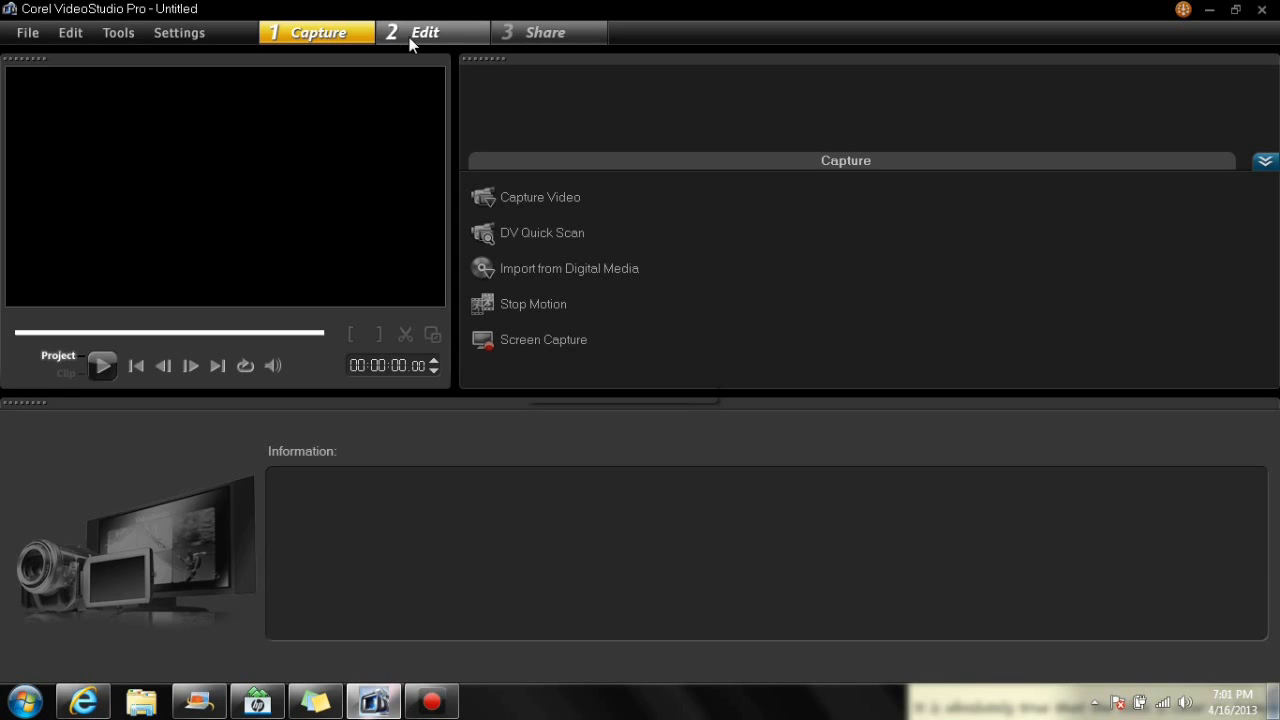
- Switch from the capture workspace to the Edit workspace
left_click(424, 32)
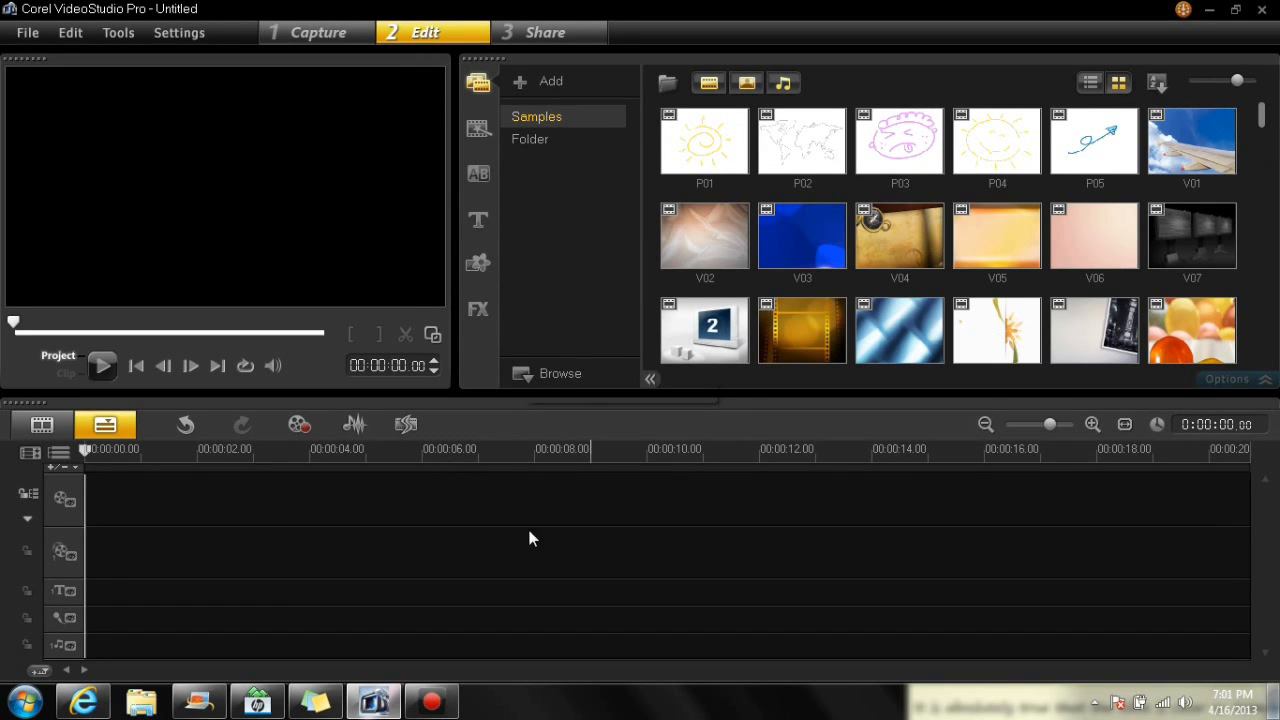
mouse_move(618, 428)
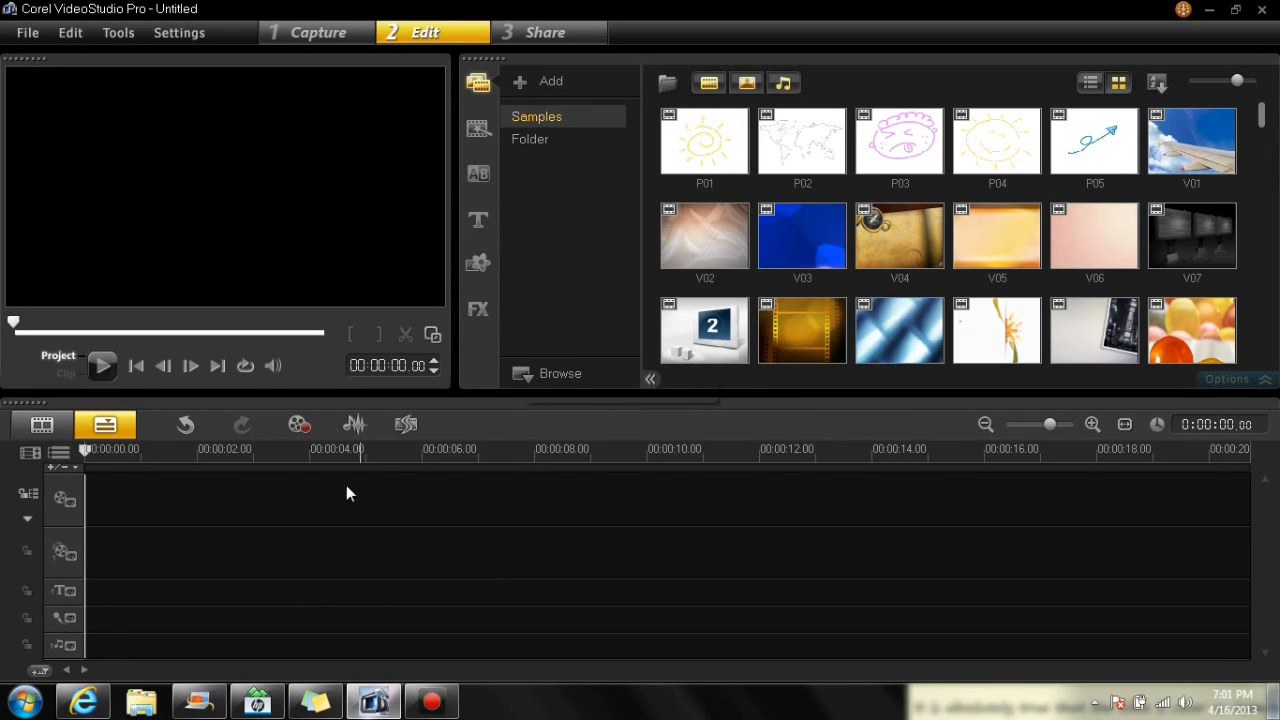
mouse_move(220, 558)
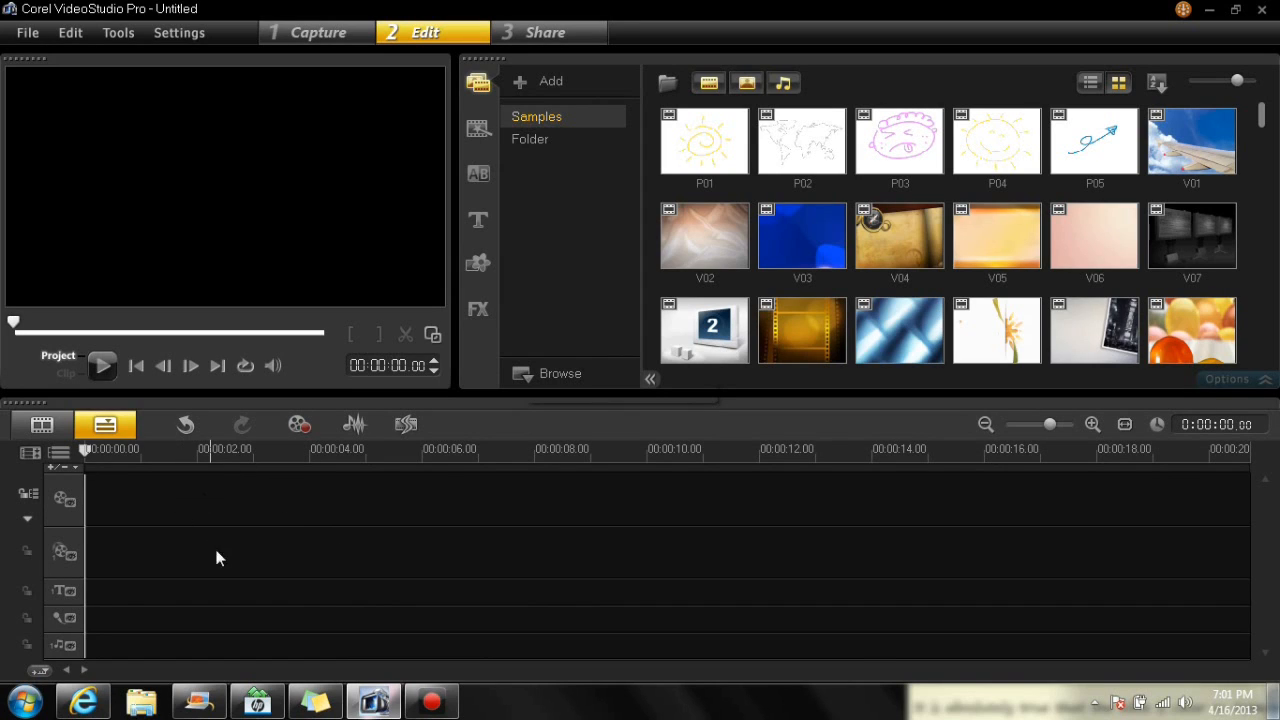
mouse_move(184, 558)
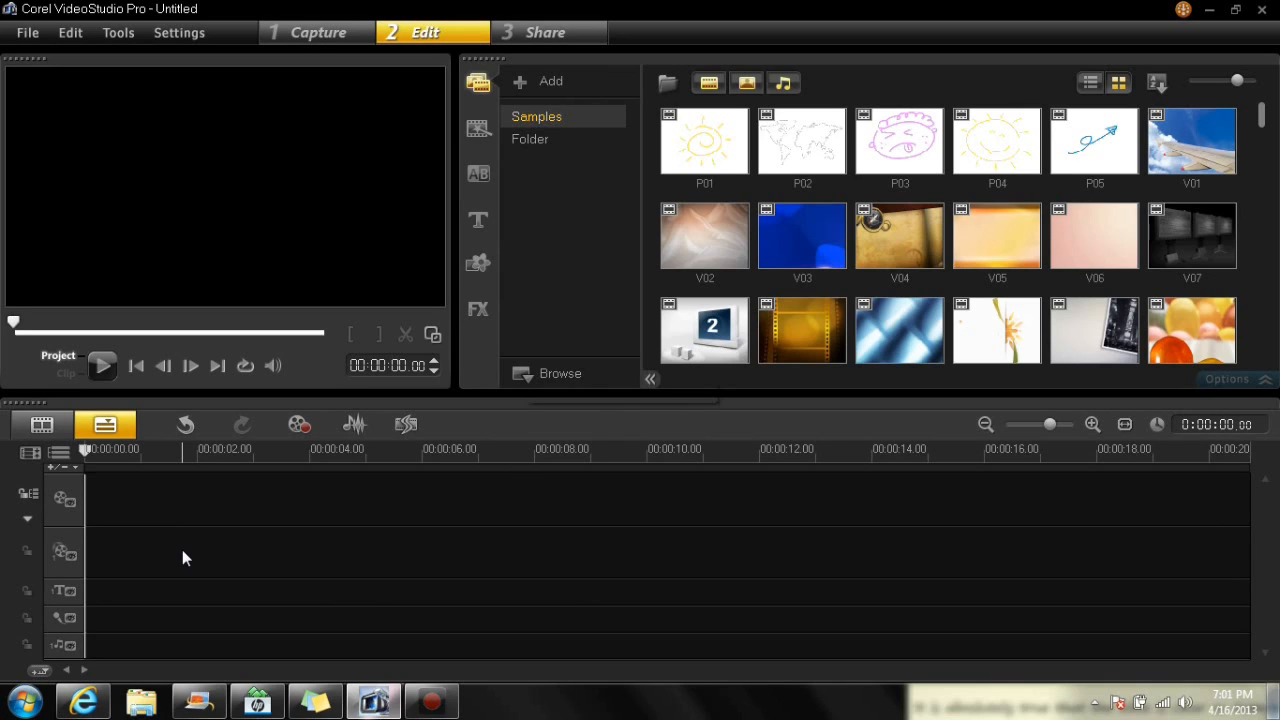
- Set the timeline to 2 overlay tracks in the Track Manager
right_click(184, 556)
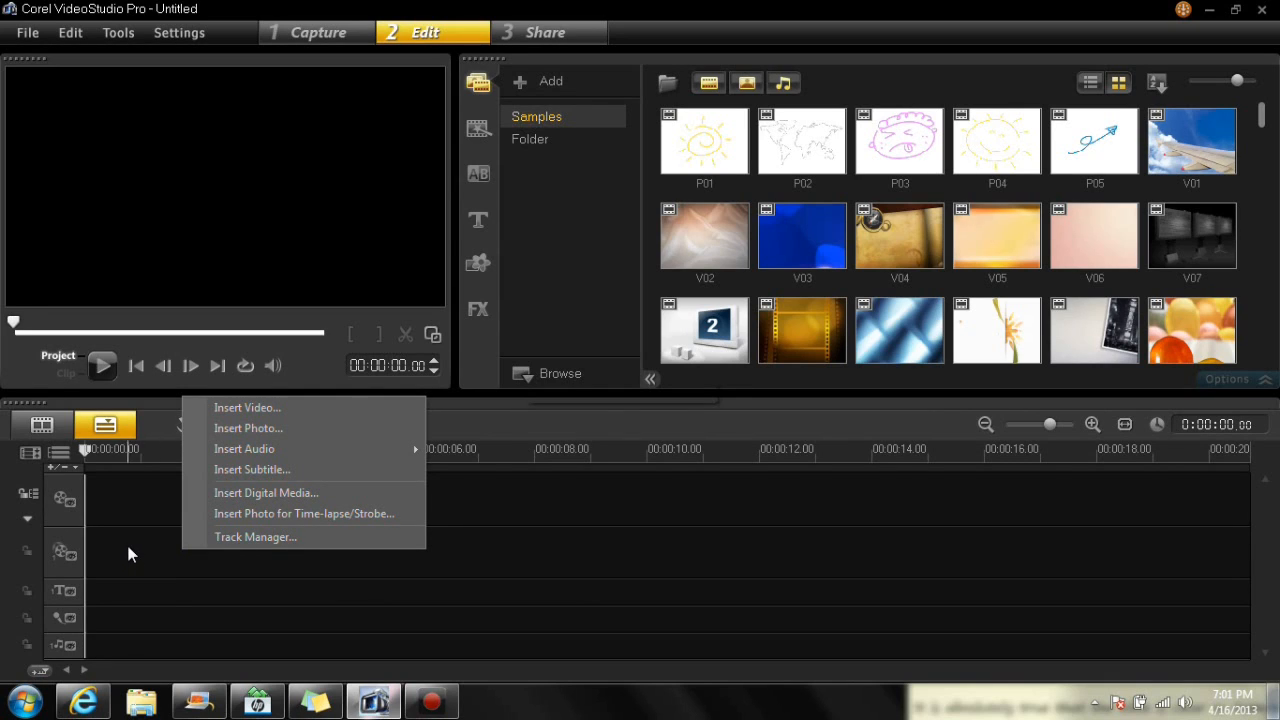
left_click(256, 536)
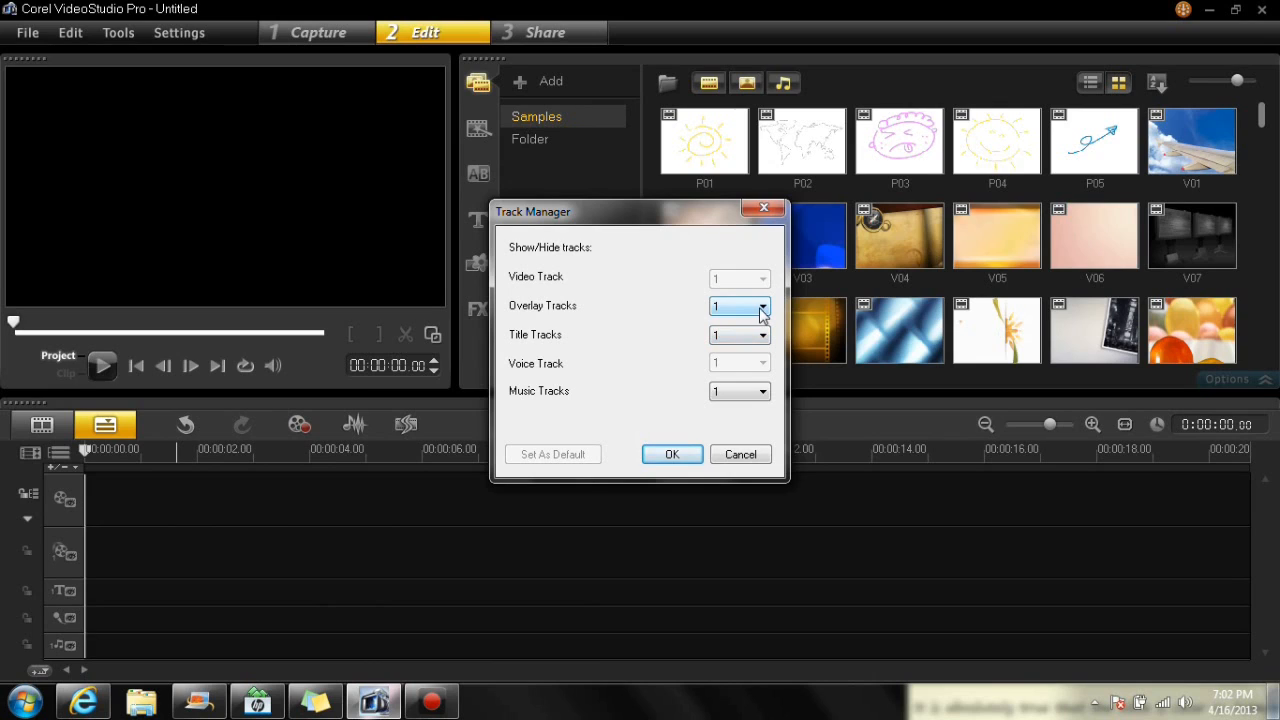
left_click(764, 306)
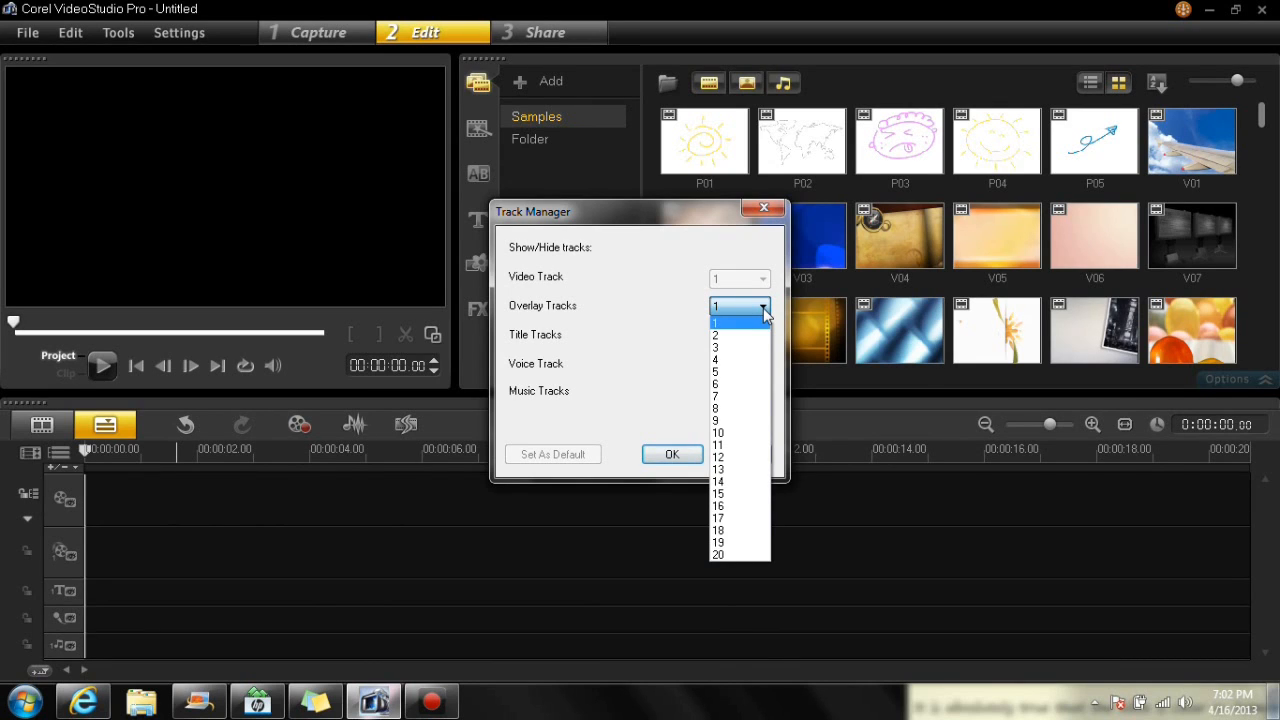
mouse_move(740, 318)
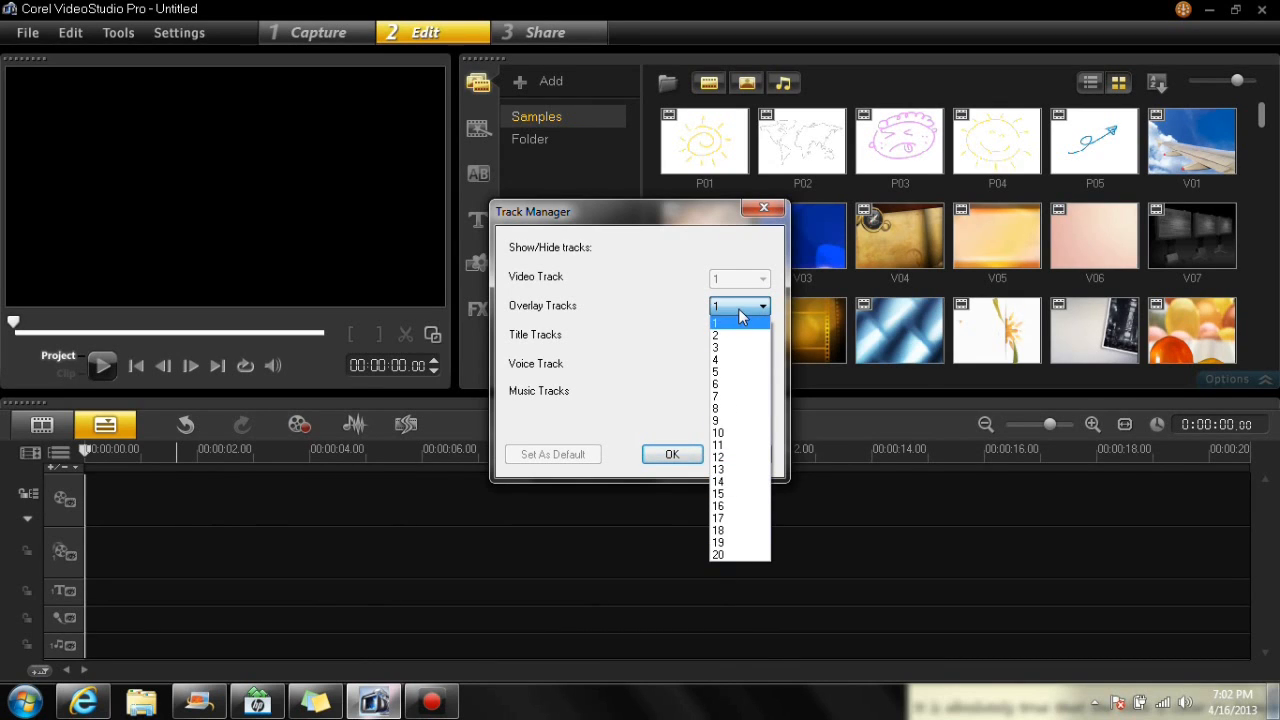
left_click(716, 336)
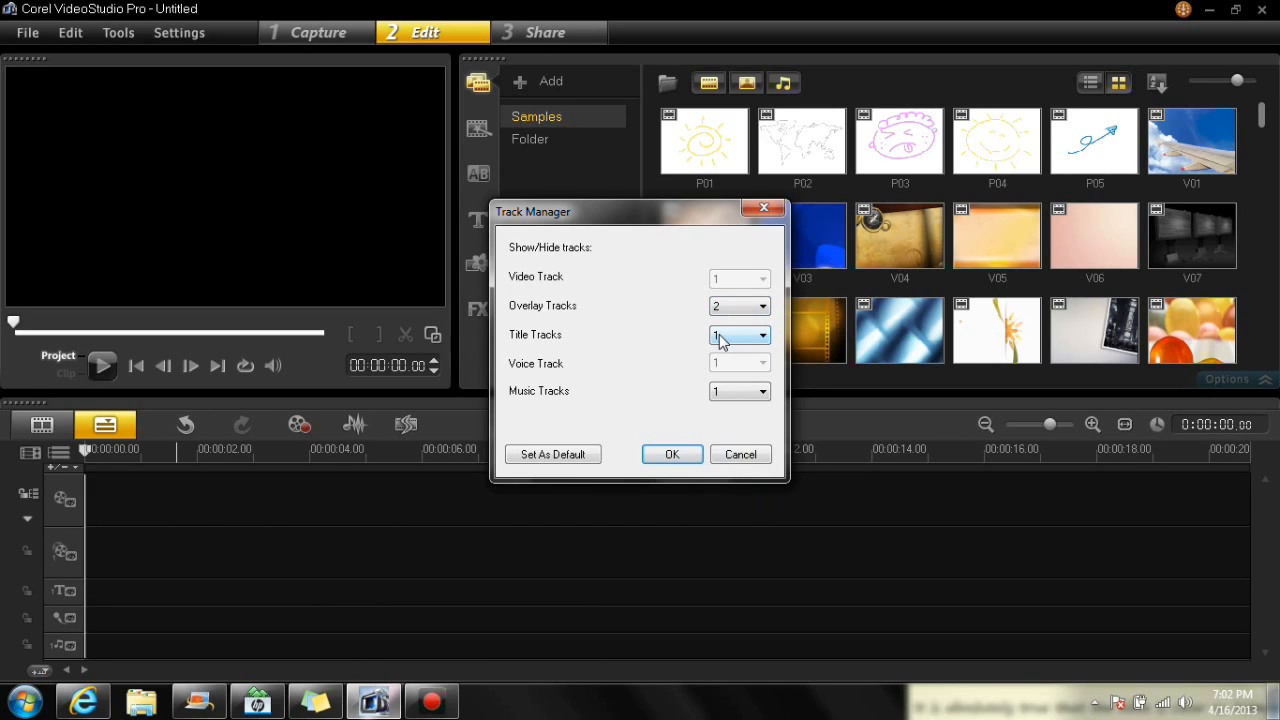
left_click(672, 454)
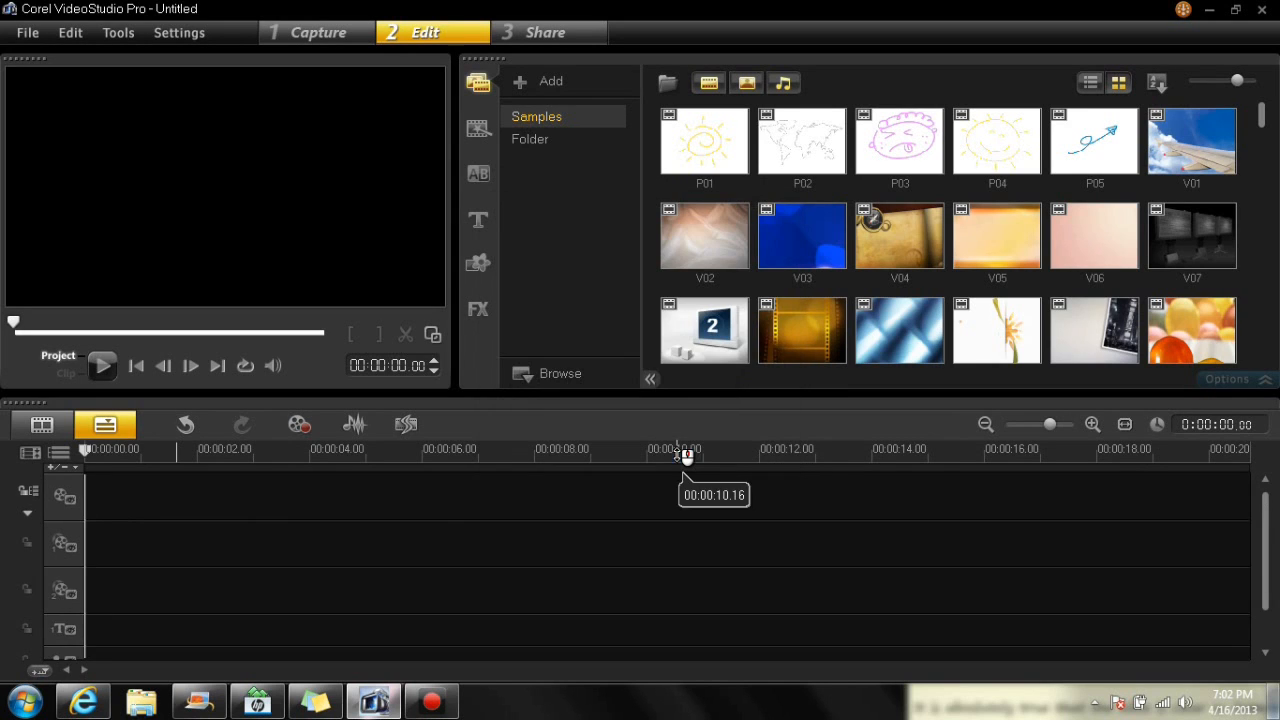
mouse_move(1258, 482)
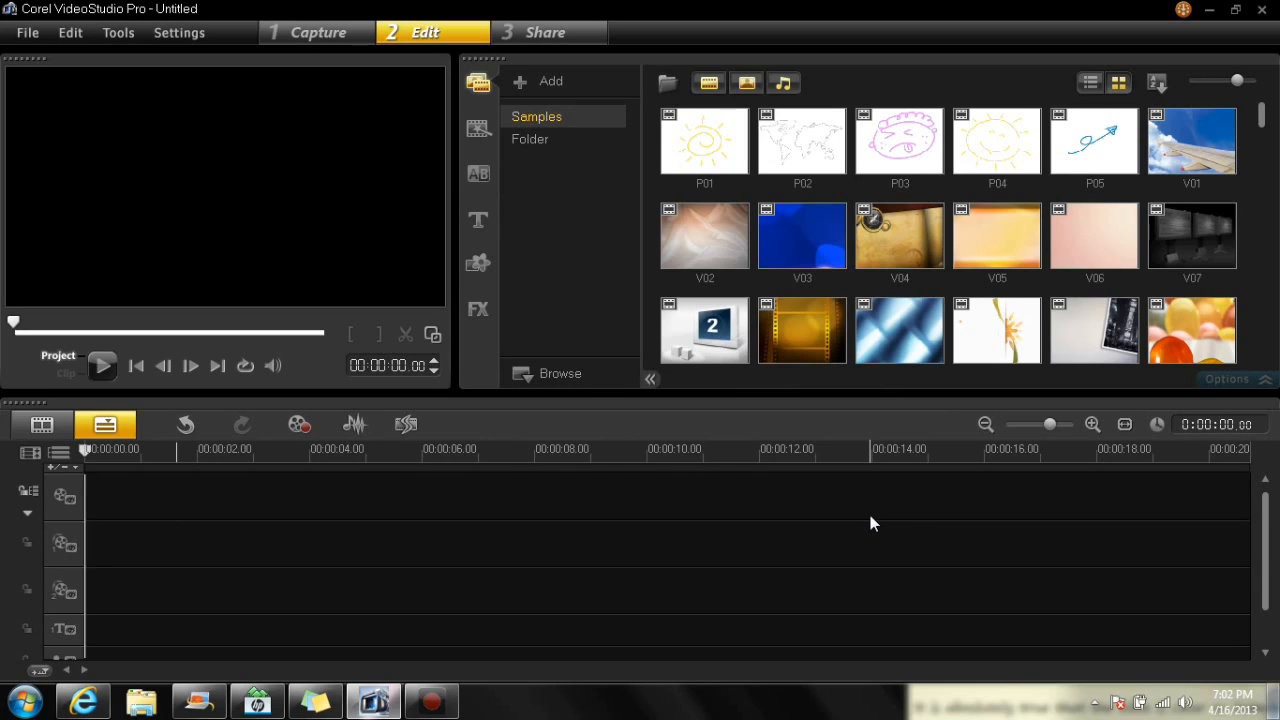
mouse_move(208, 140)
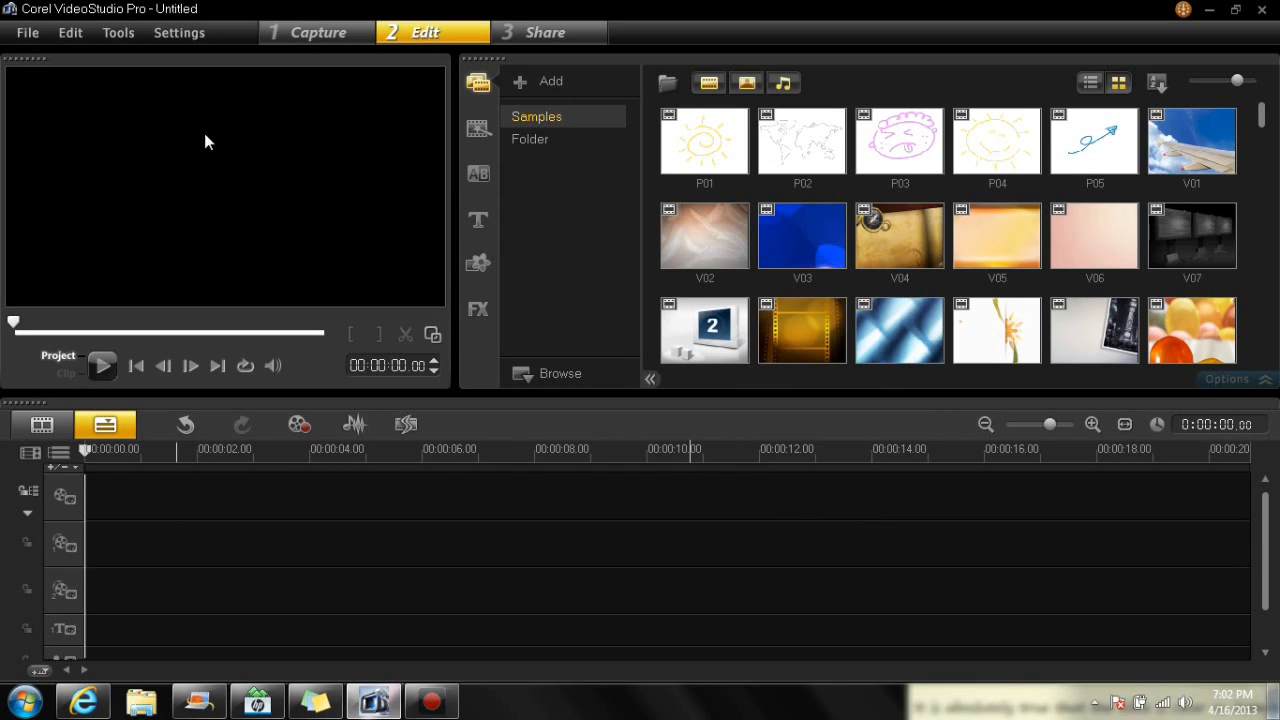
mouse_move(708, 76)
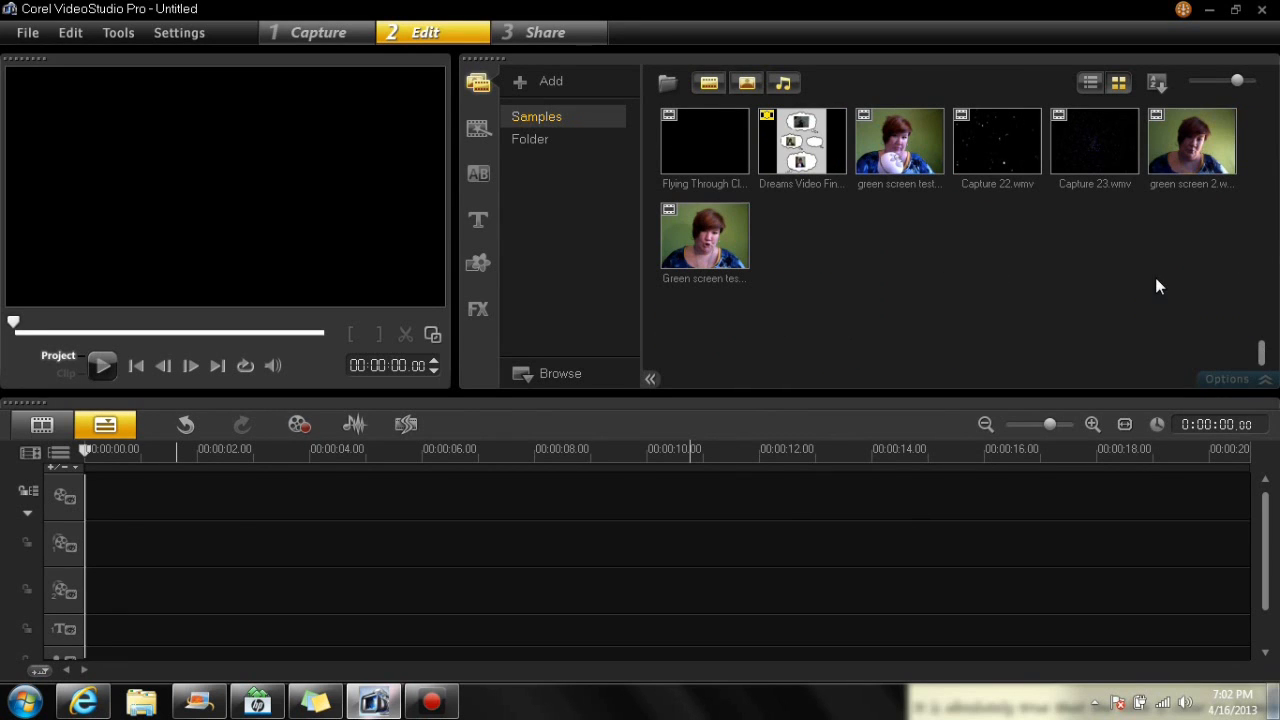
mouse_move(1096, 232)
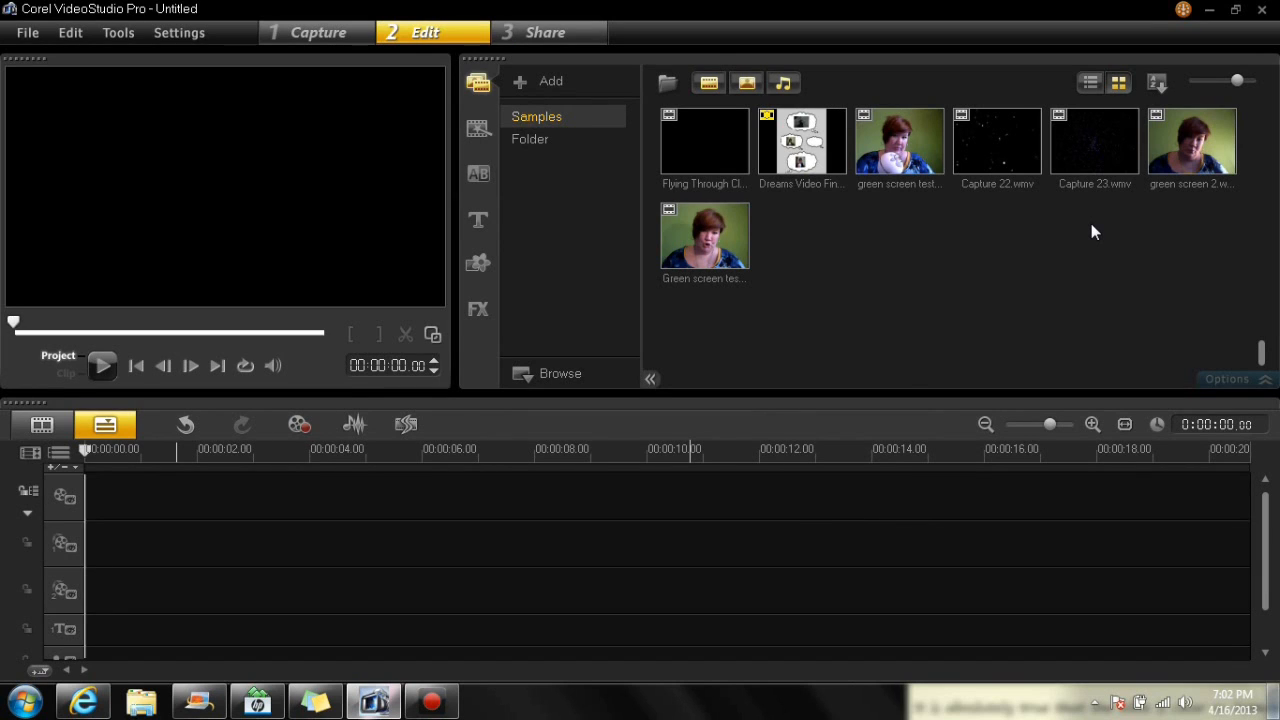
mouse_move(1084, 172)
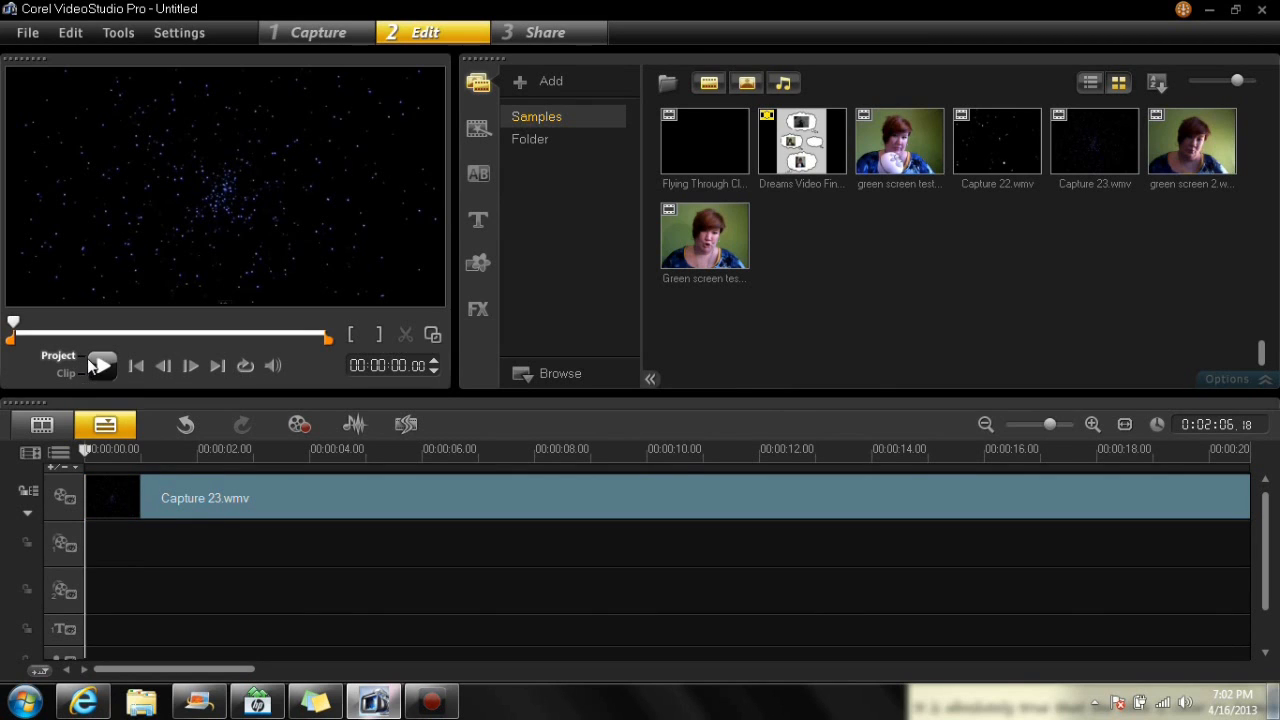
mouse_move(100, 364)
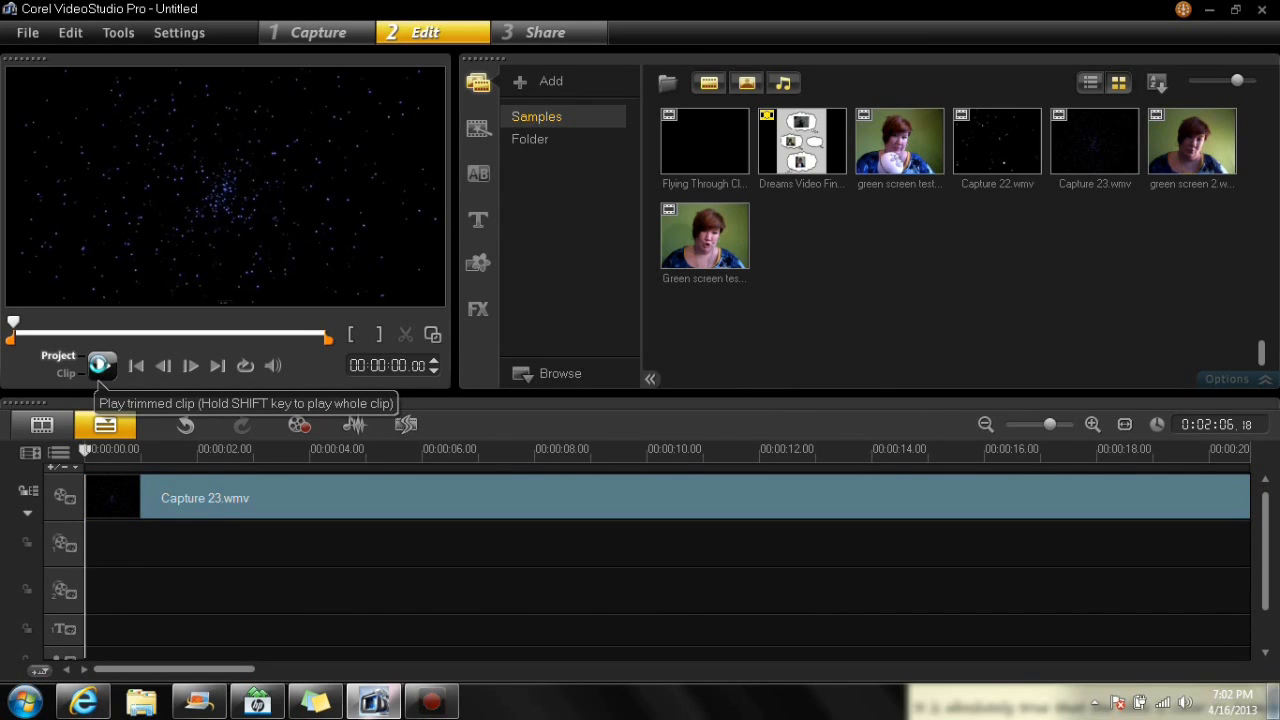
- Play and stop the Capture 23.wmv starfield clip in the preview
left_click(100, 364)
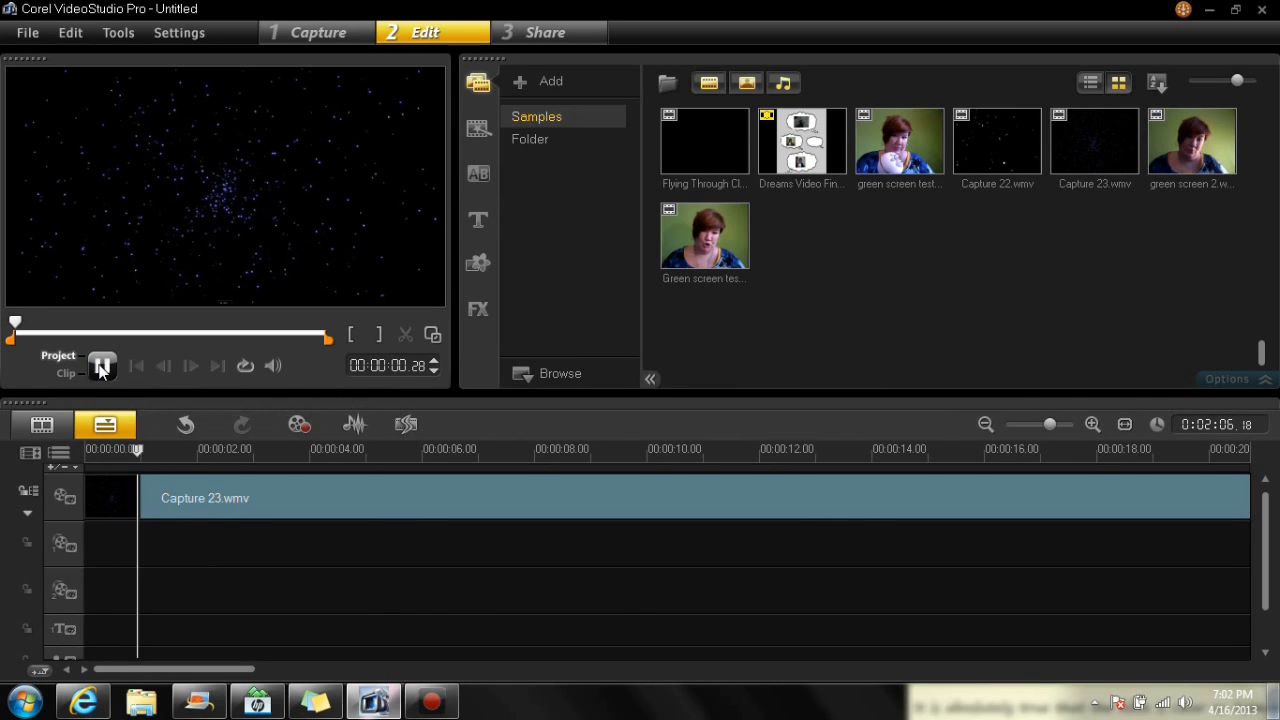
left_click(104, 364)
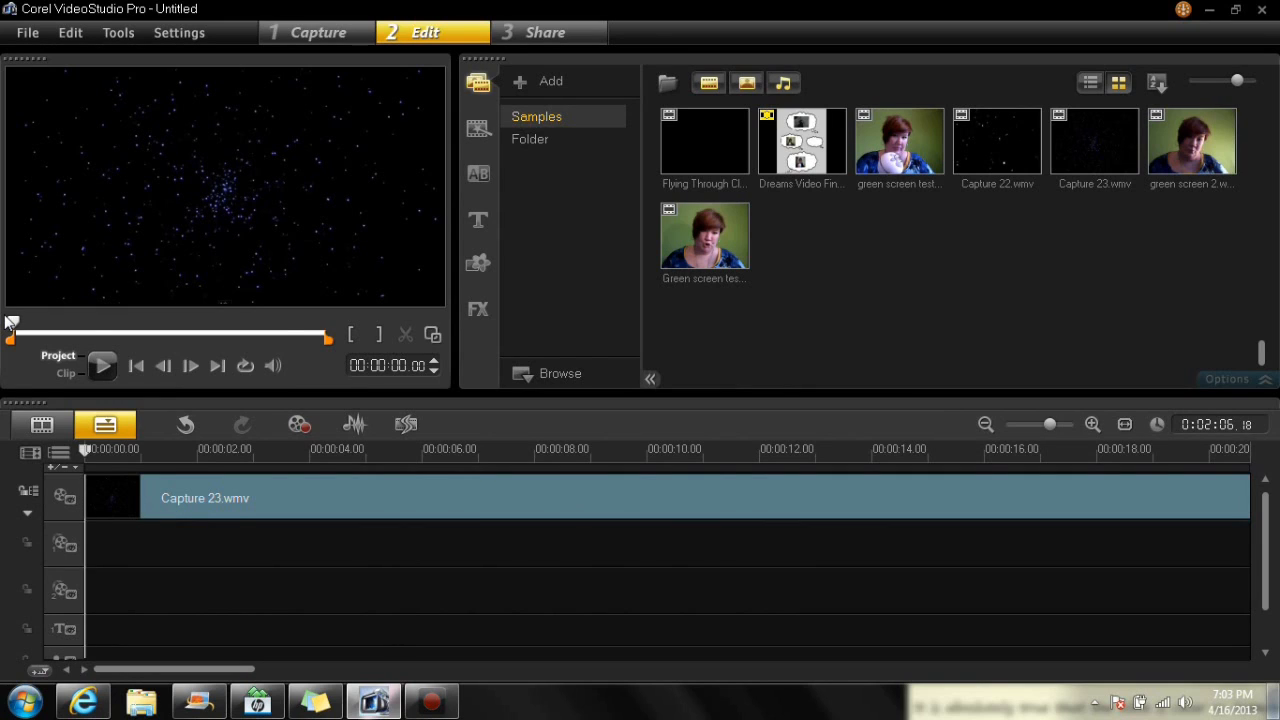
mouse_move(200, 234)
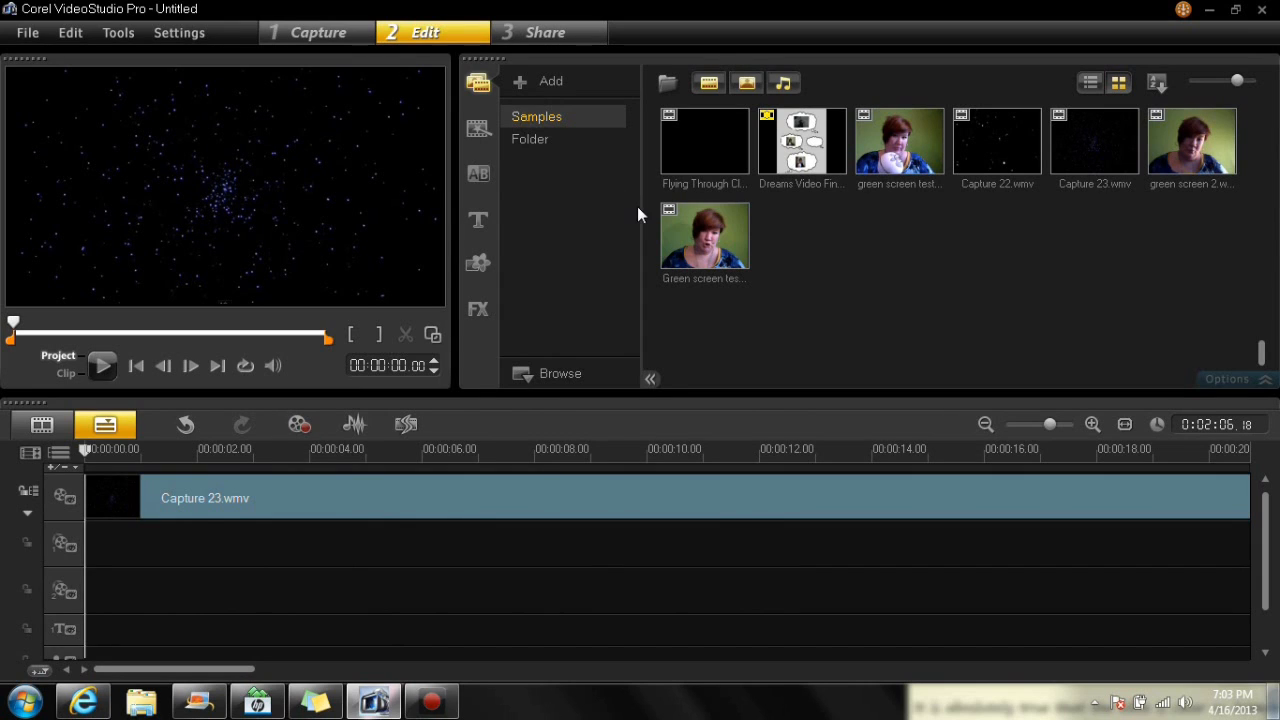
mouse_move(704, 236)
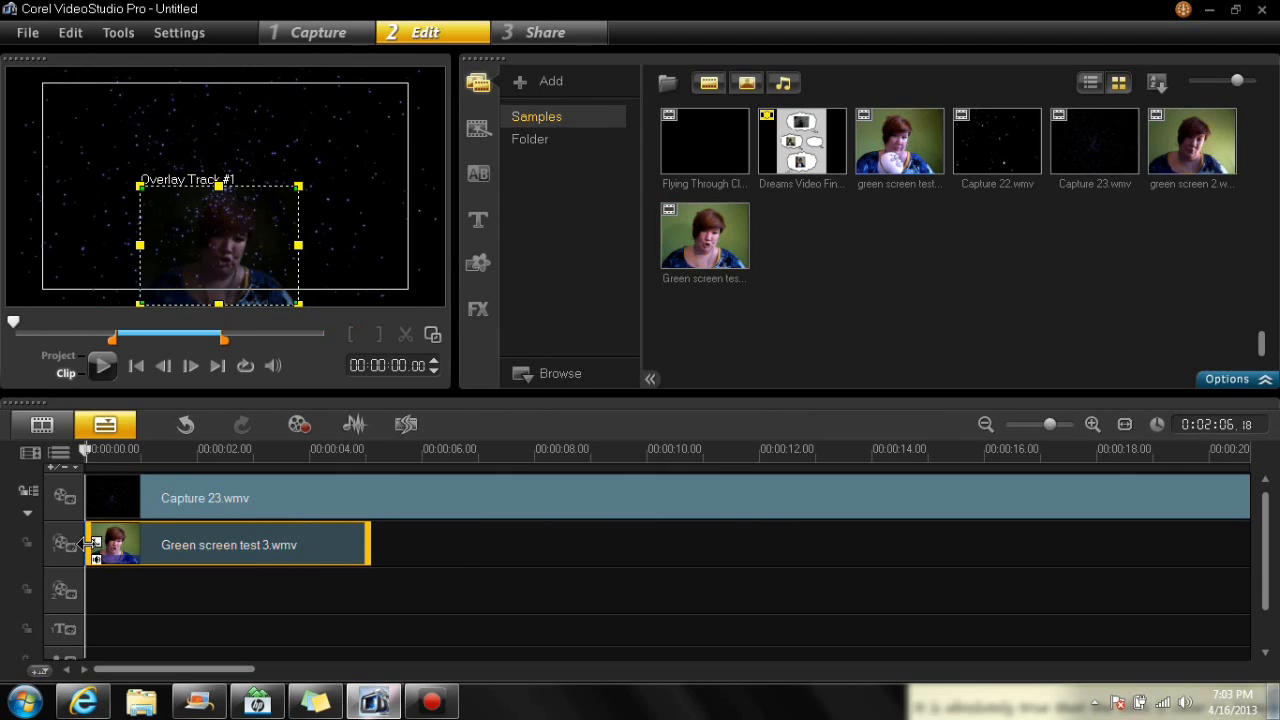
mouse_move(224, 264)
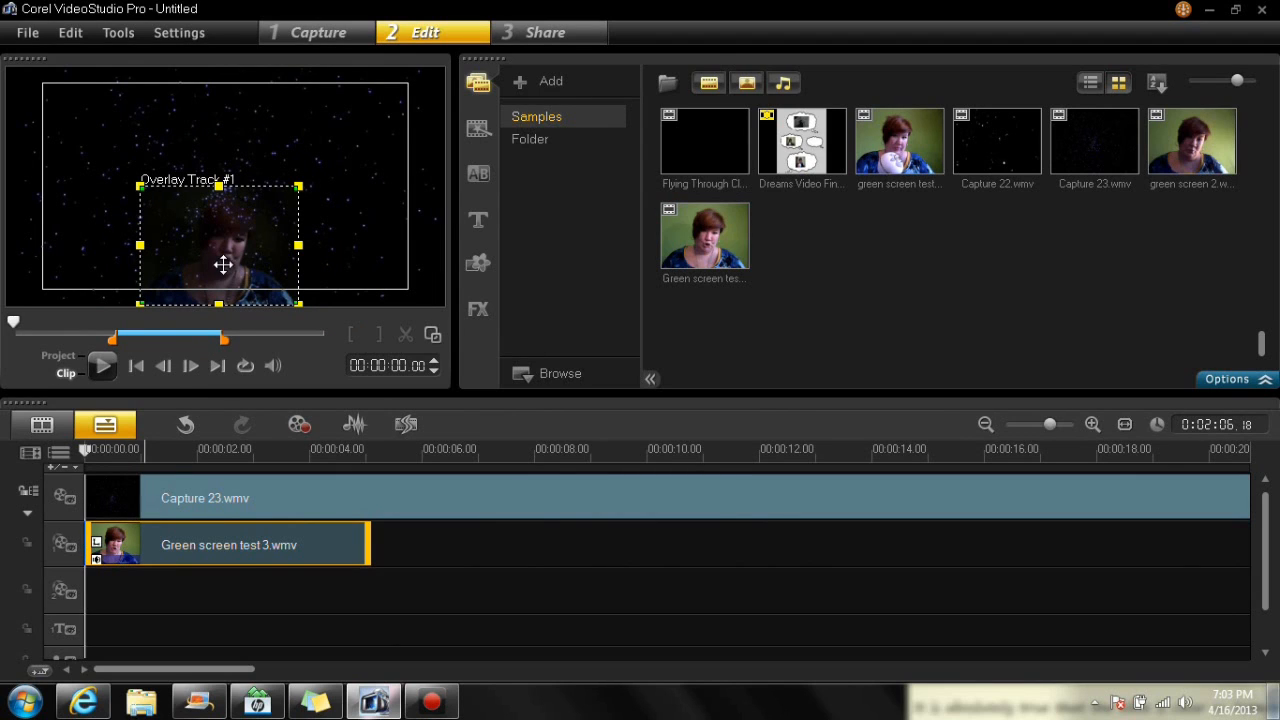
- Move the Green screen test 3.wmv overlay clip higher in the preview frame
left_click_drag(224, 264, 220, 210)
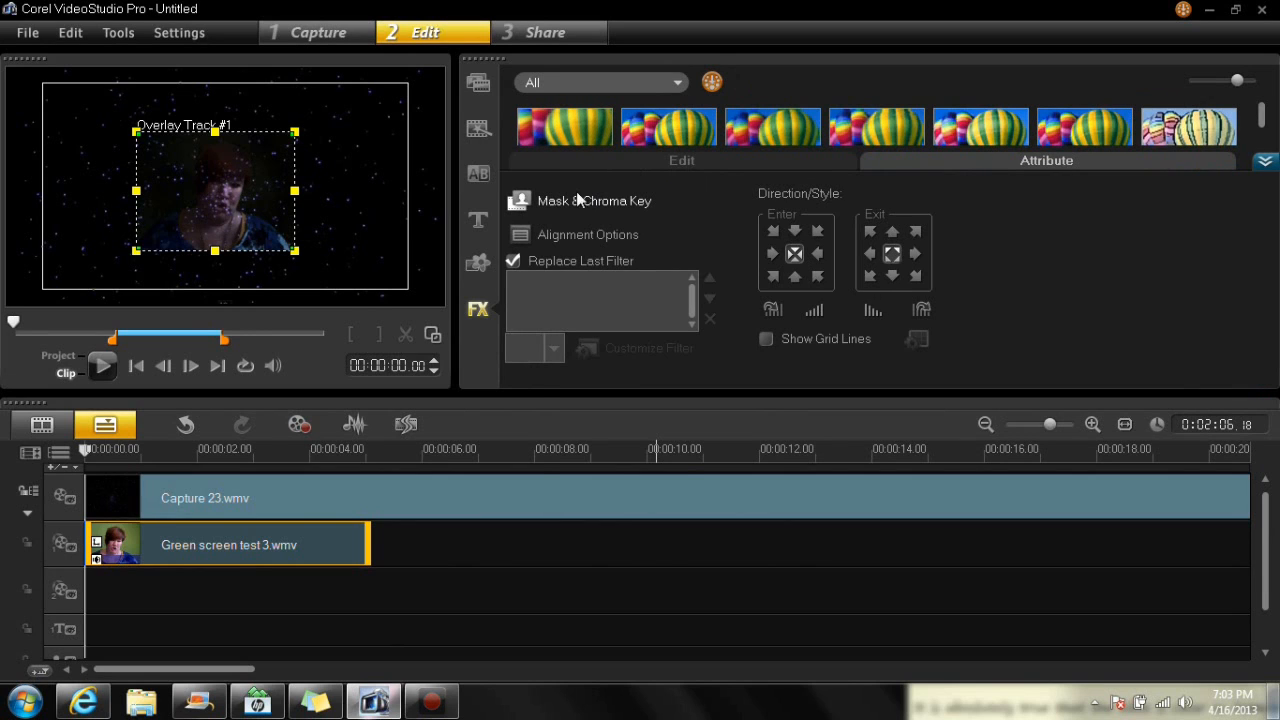
- Enable overlay keying in Mask & Chroma Key so the green background becomes transparent
left_click(594, 200)
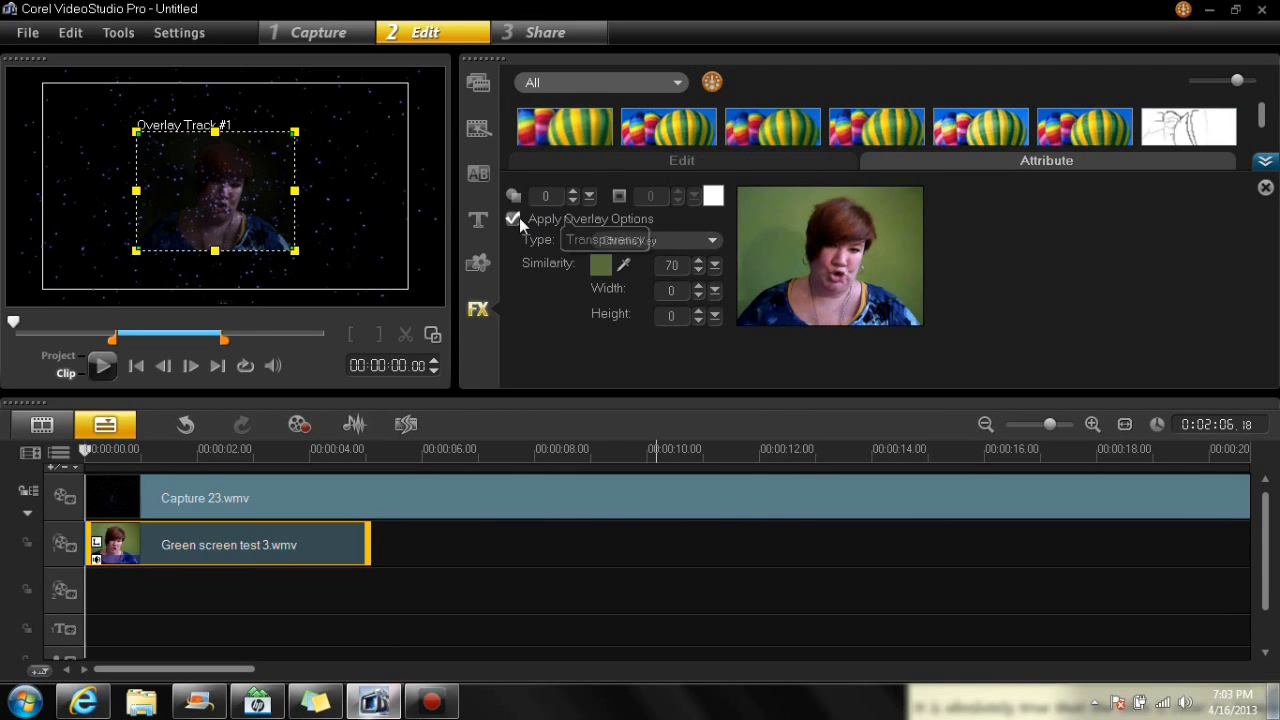
left_click(656, 240)
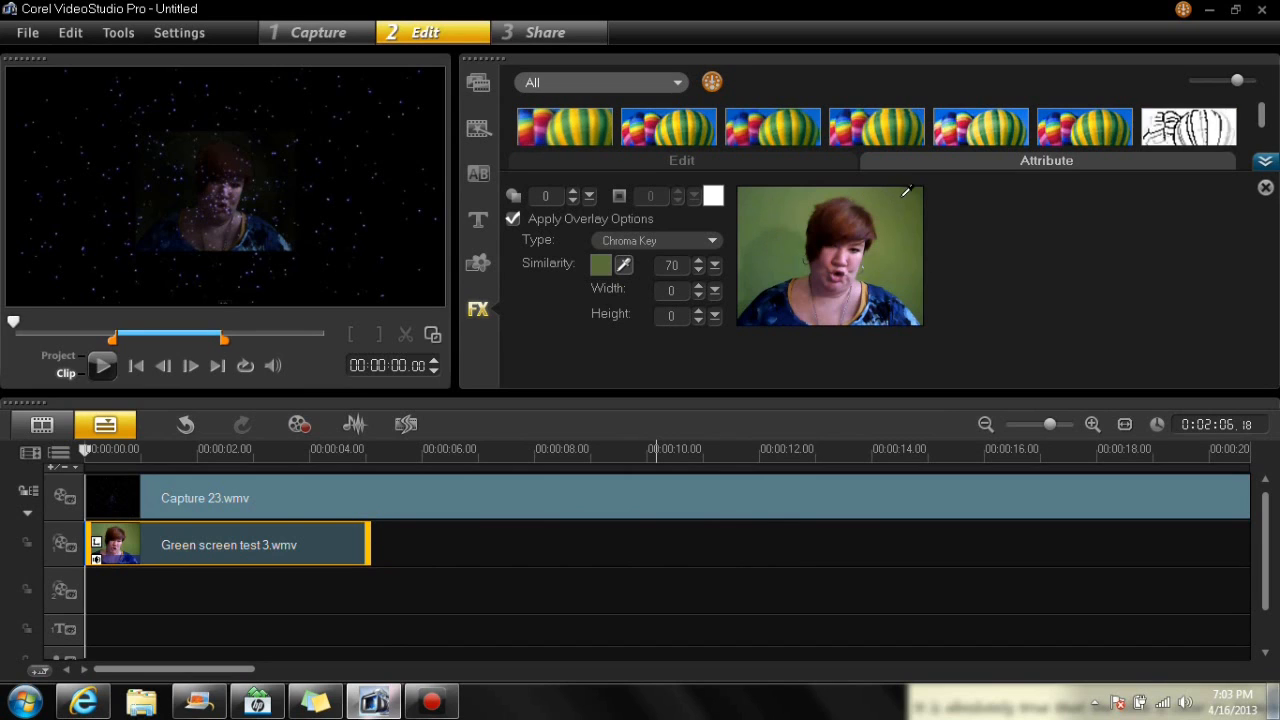
mouse_move(776, 224)
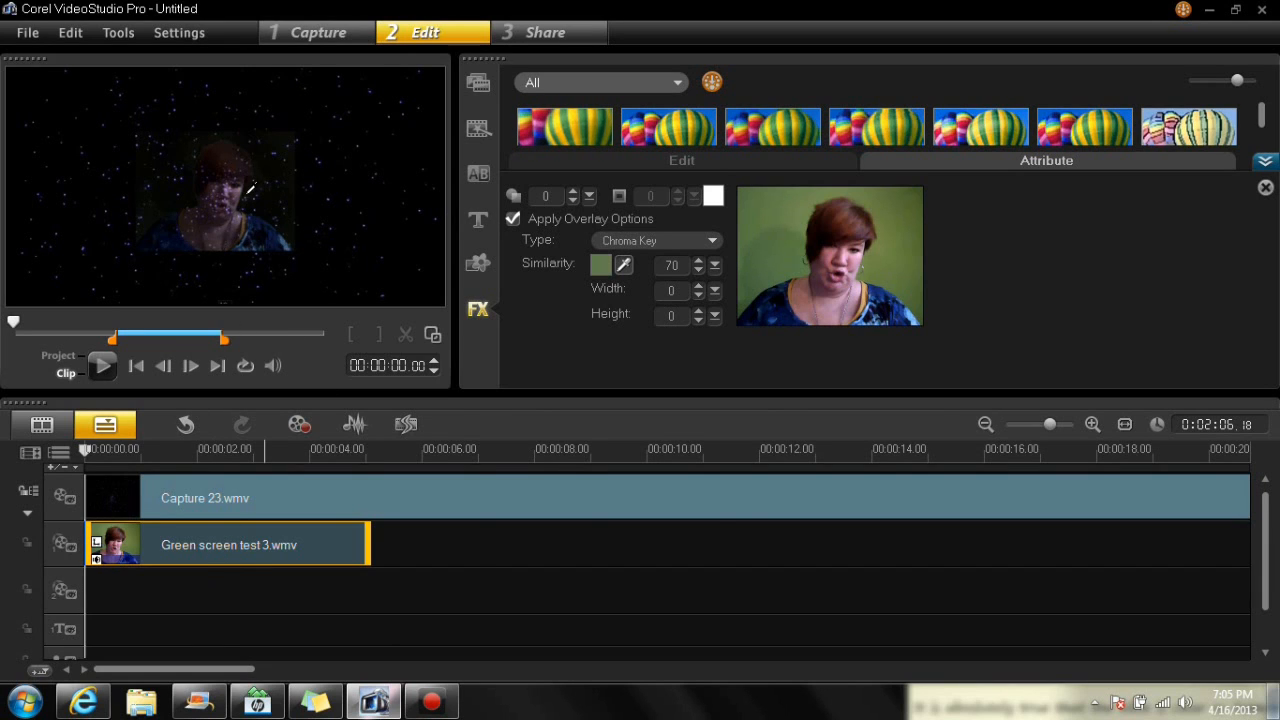
left_click(600, 264)
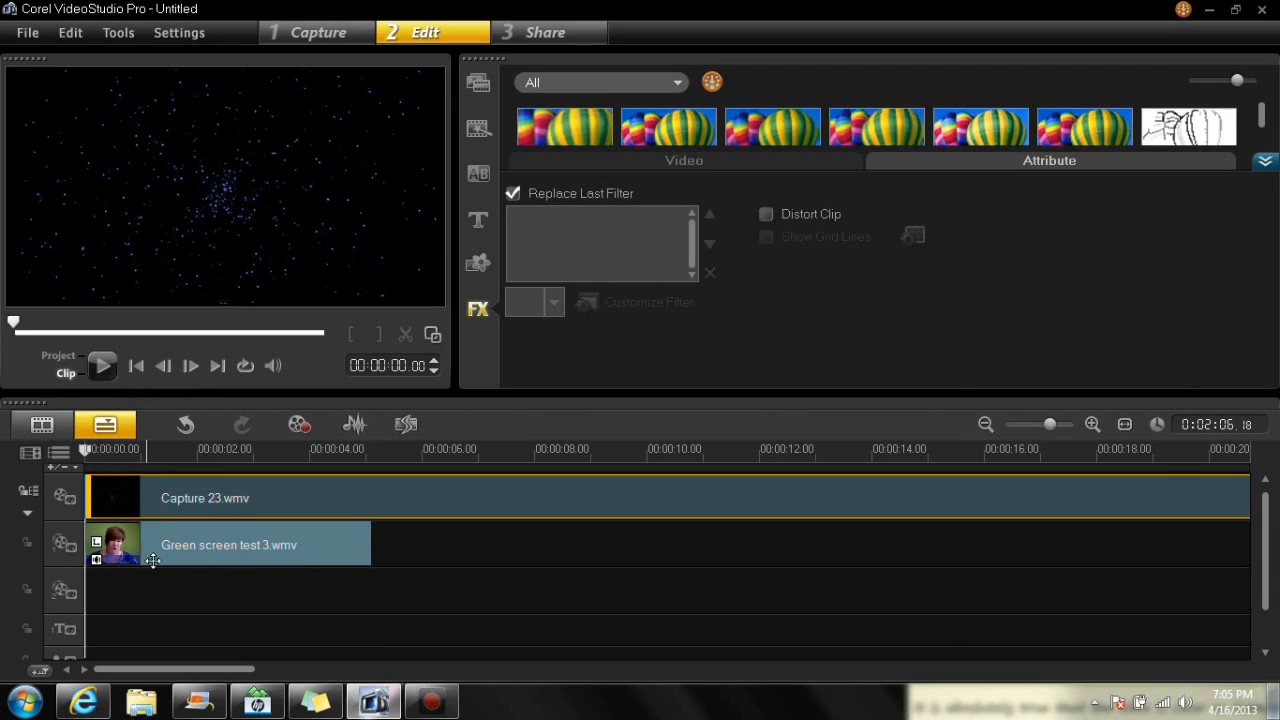
- Deselect the timeline clips to show the video filter library
left_click(228, 544)
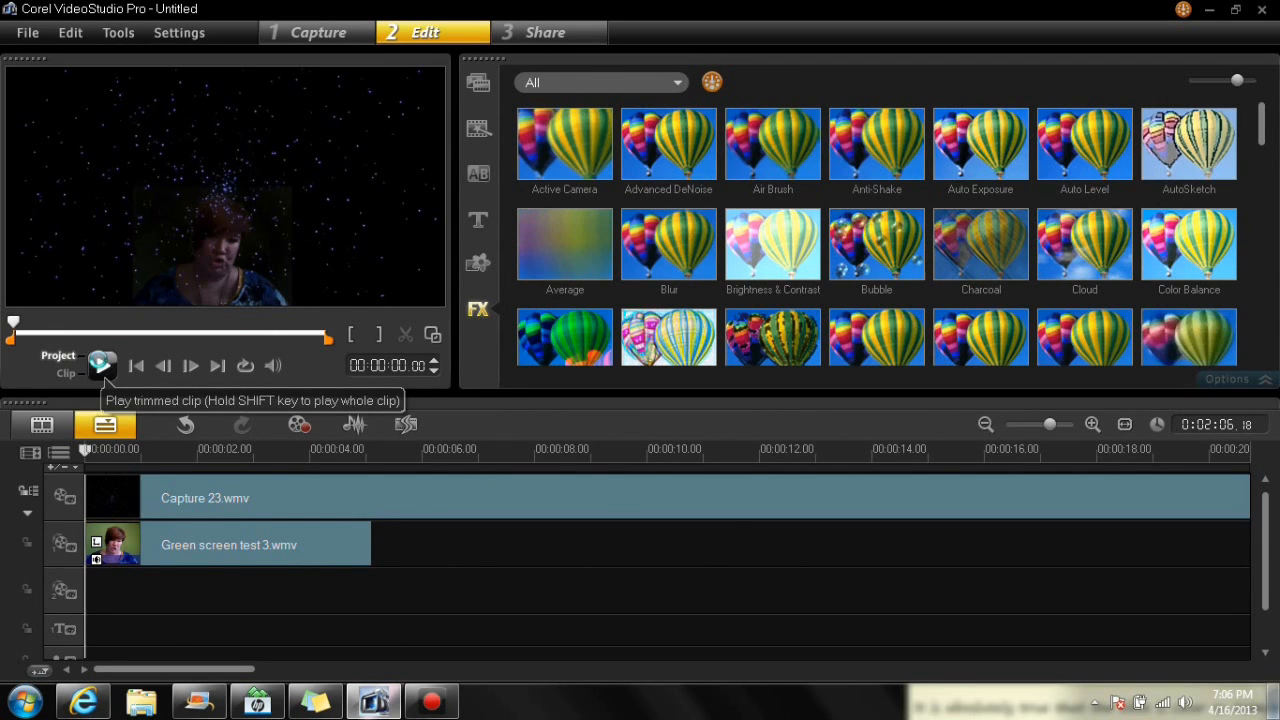
- Play the project preview past the keyed clip to about seven seconds, then pause
left_click(102, 364)
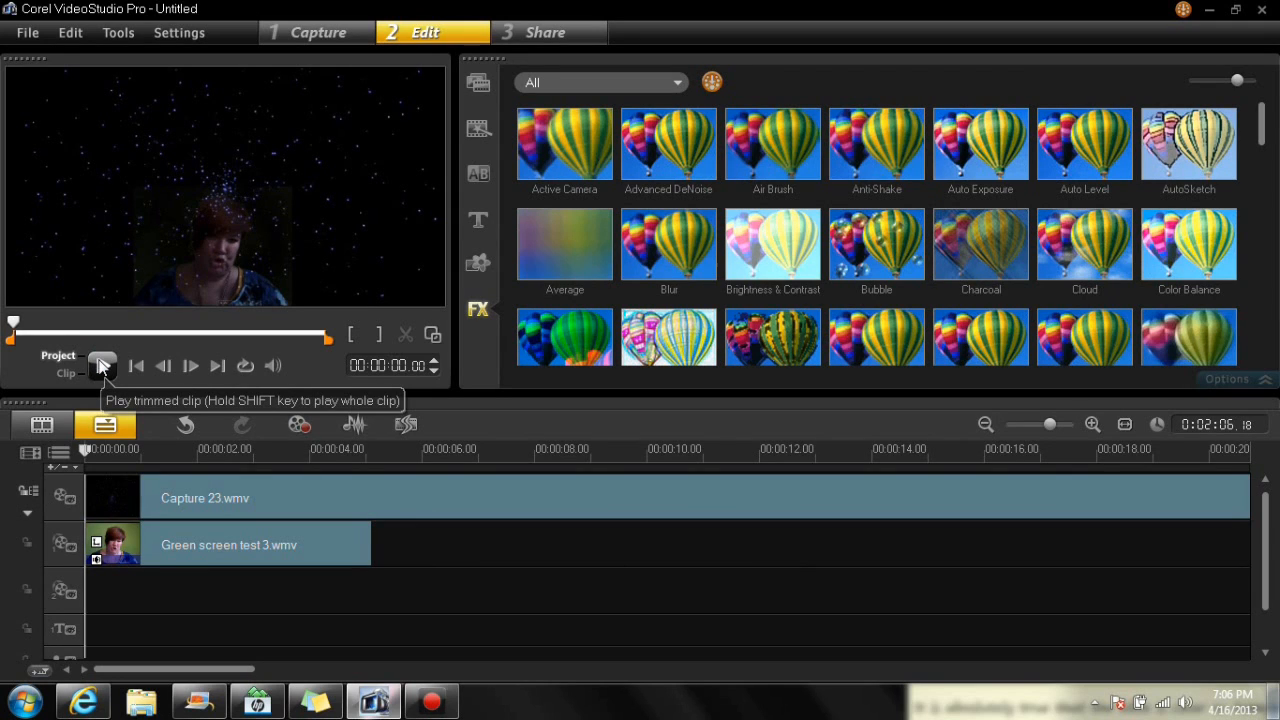
left_click(102, 364)
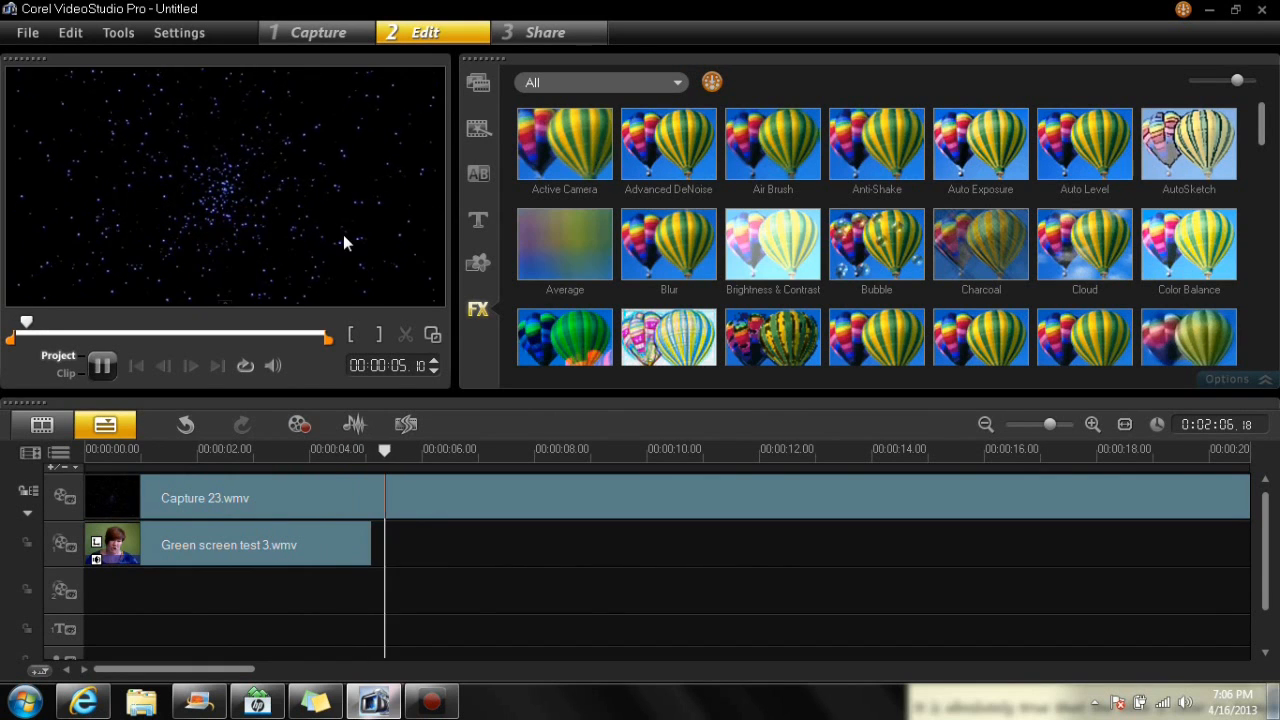
left_click(104, 364)
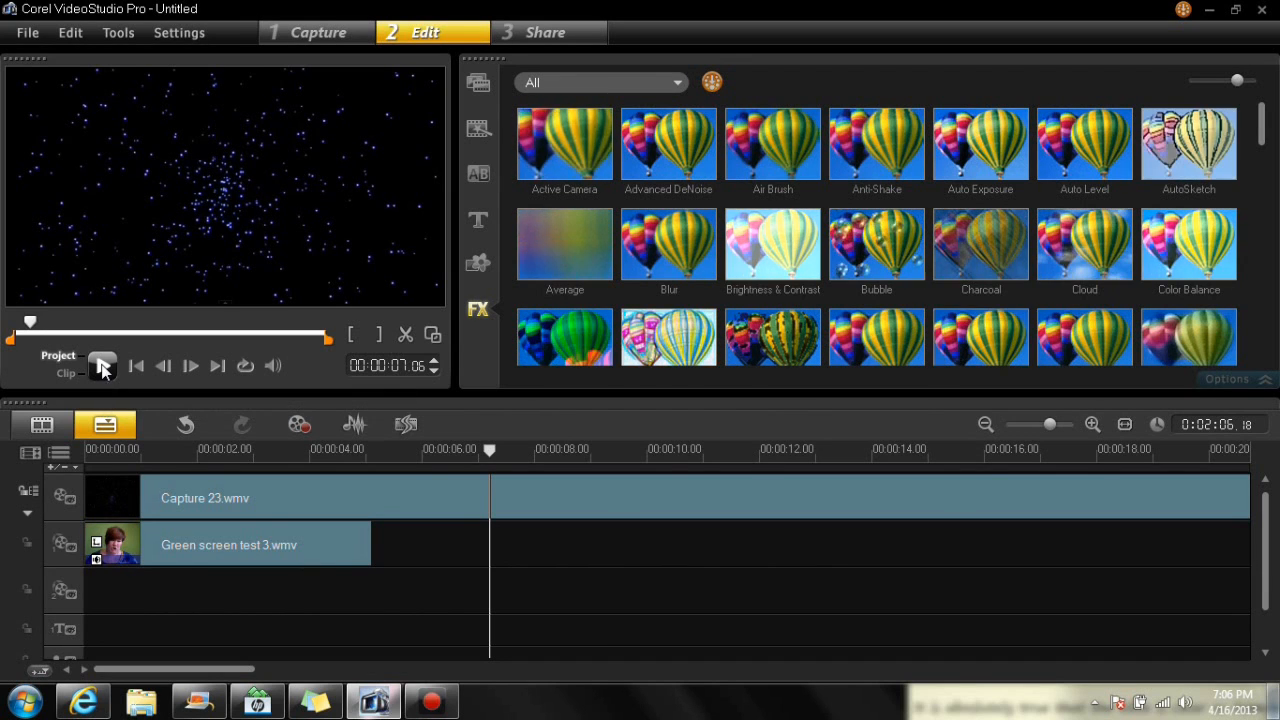
left_click(104, 364)
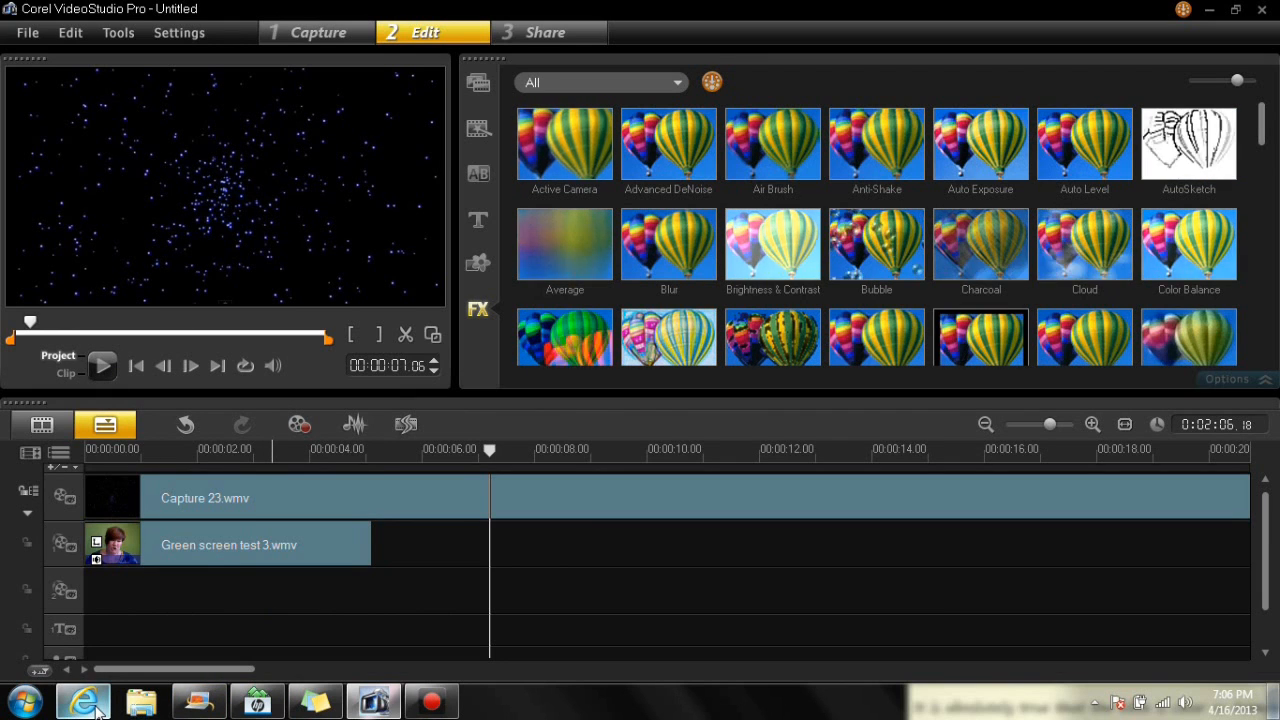
- Switch to the browser showing the Facebook photo of the green backdrop and chair
left_click(84, 700)
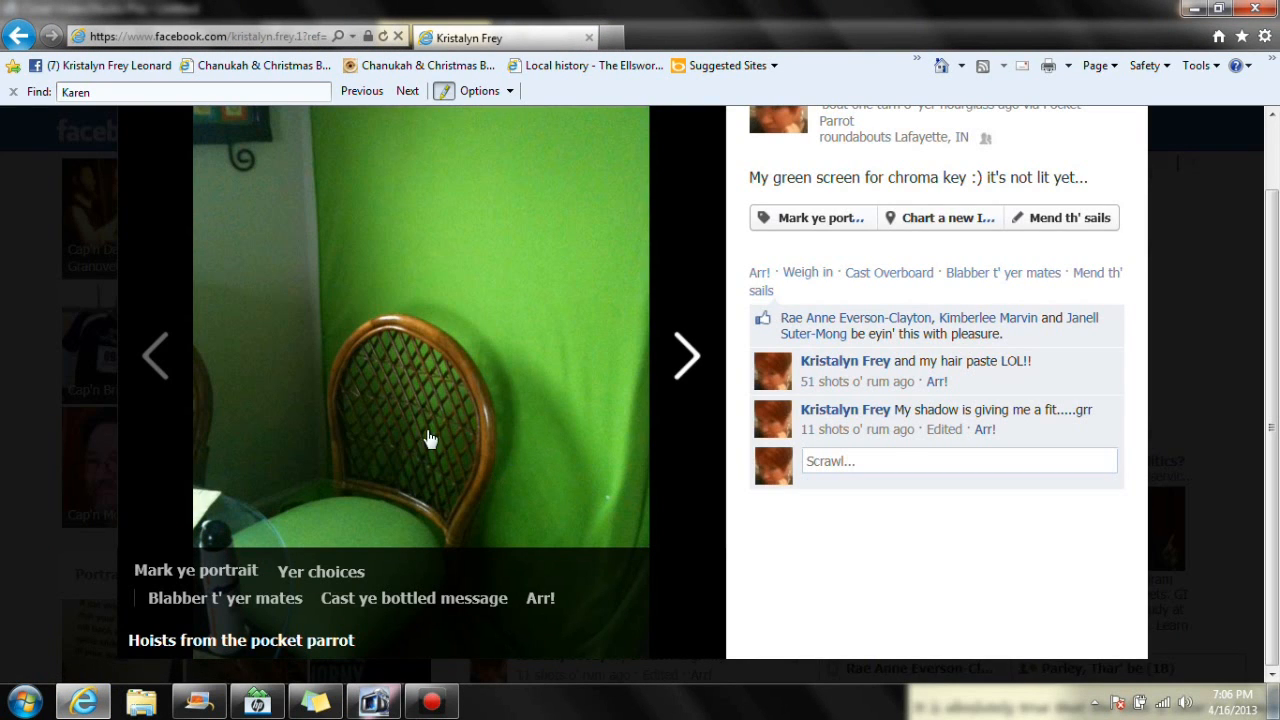
mouse_move(564, 312)
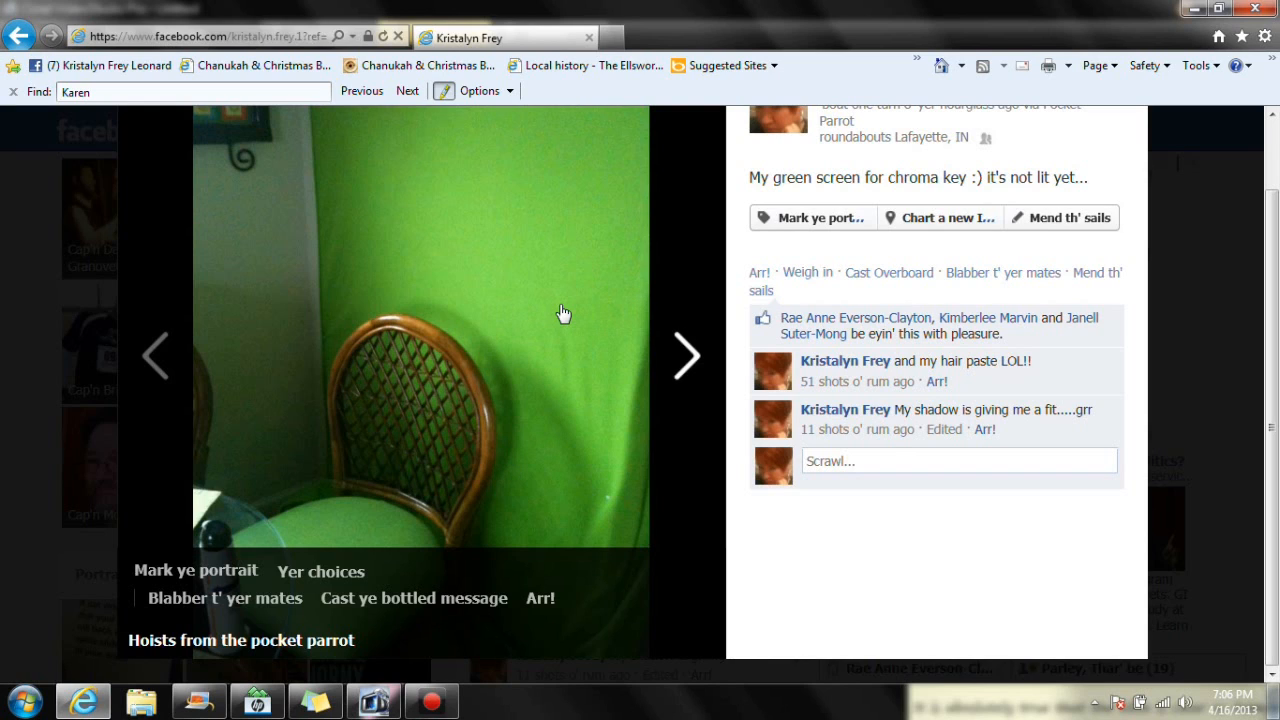
mouse_move(480, 408)
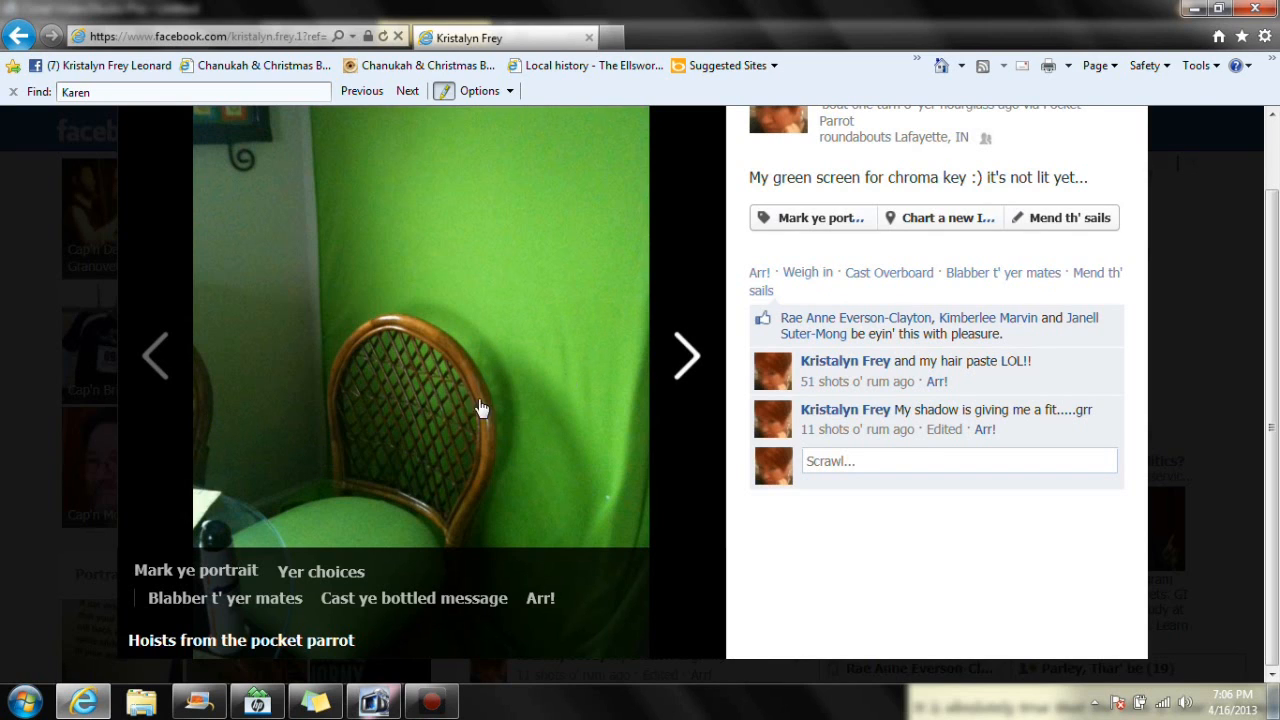